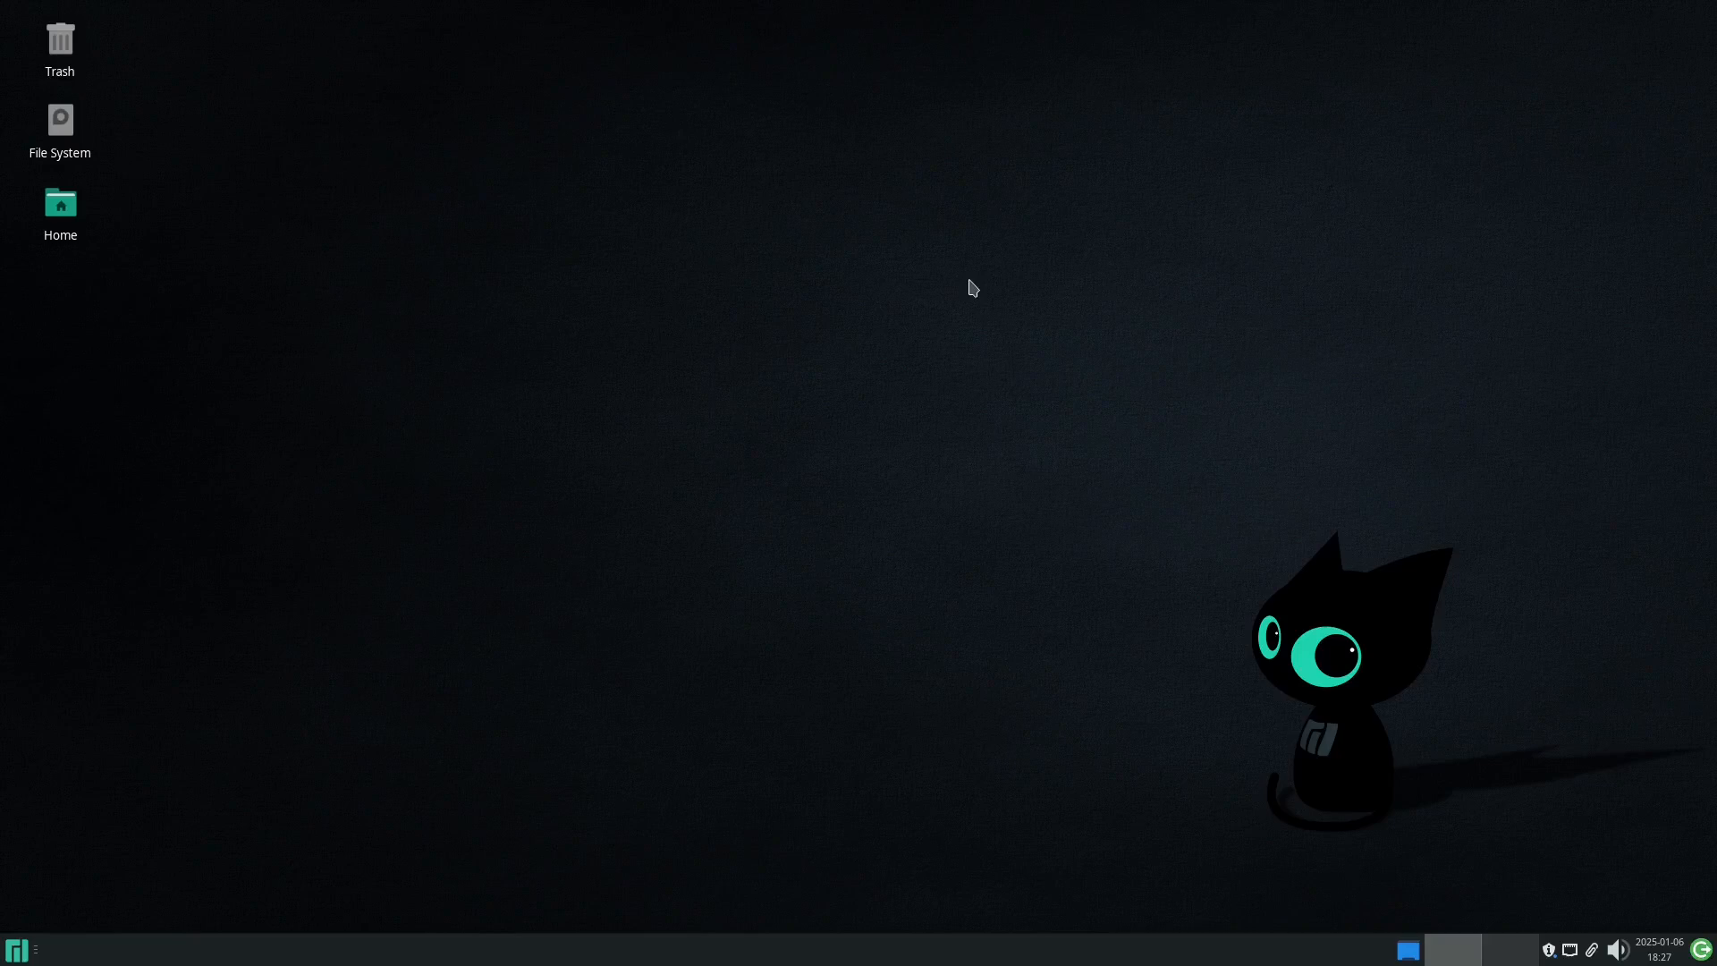
mouse_move(24, 941)
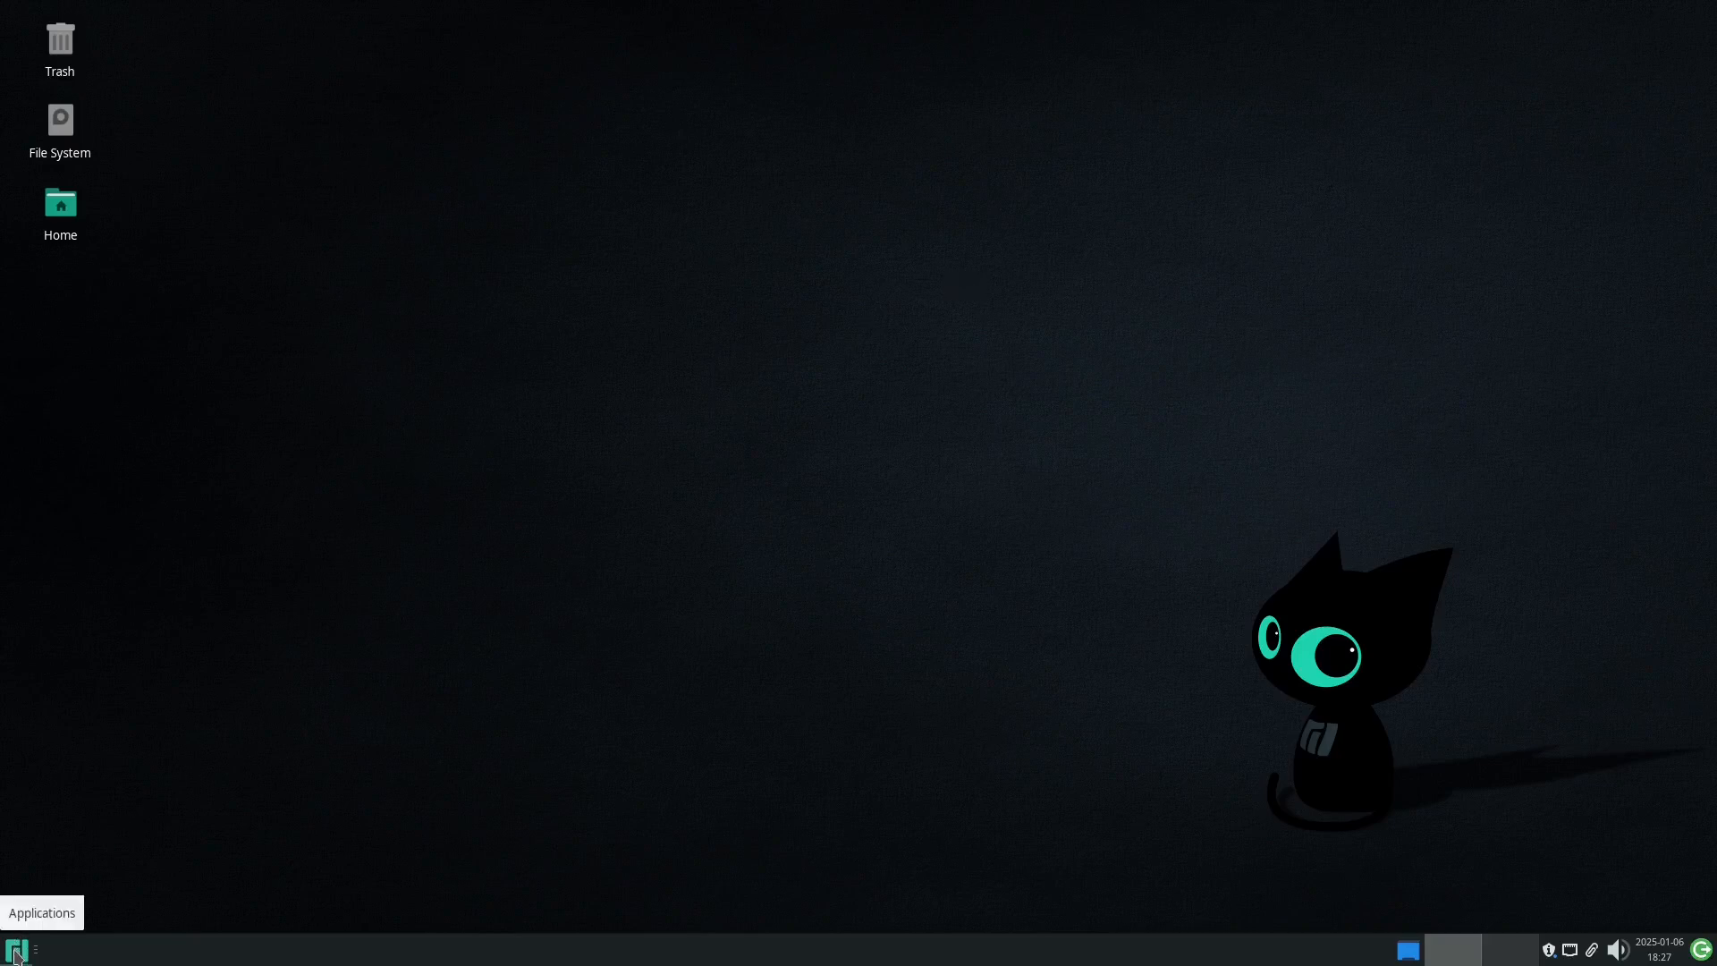
mouse_move(97, 861)
type("sudo pac")
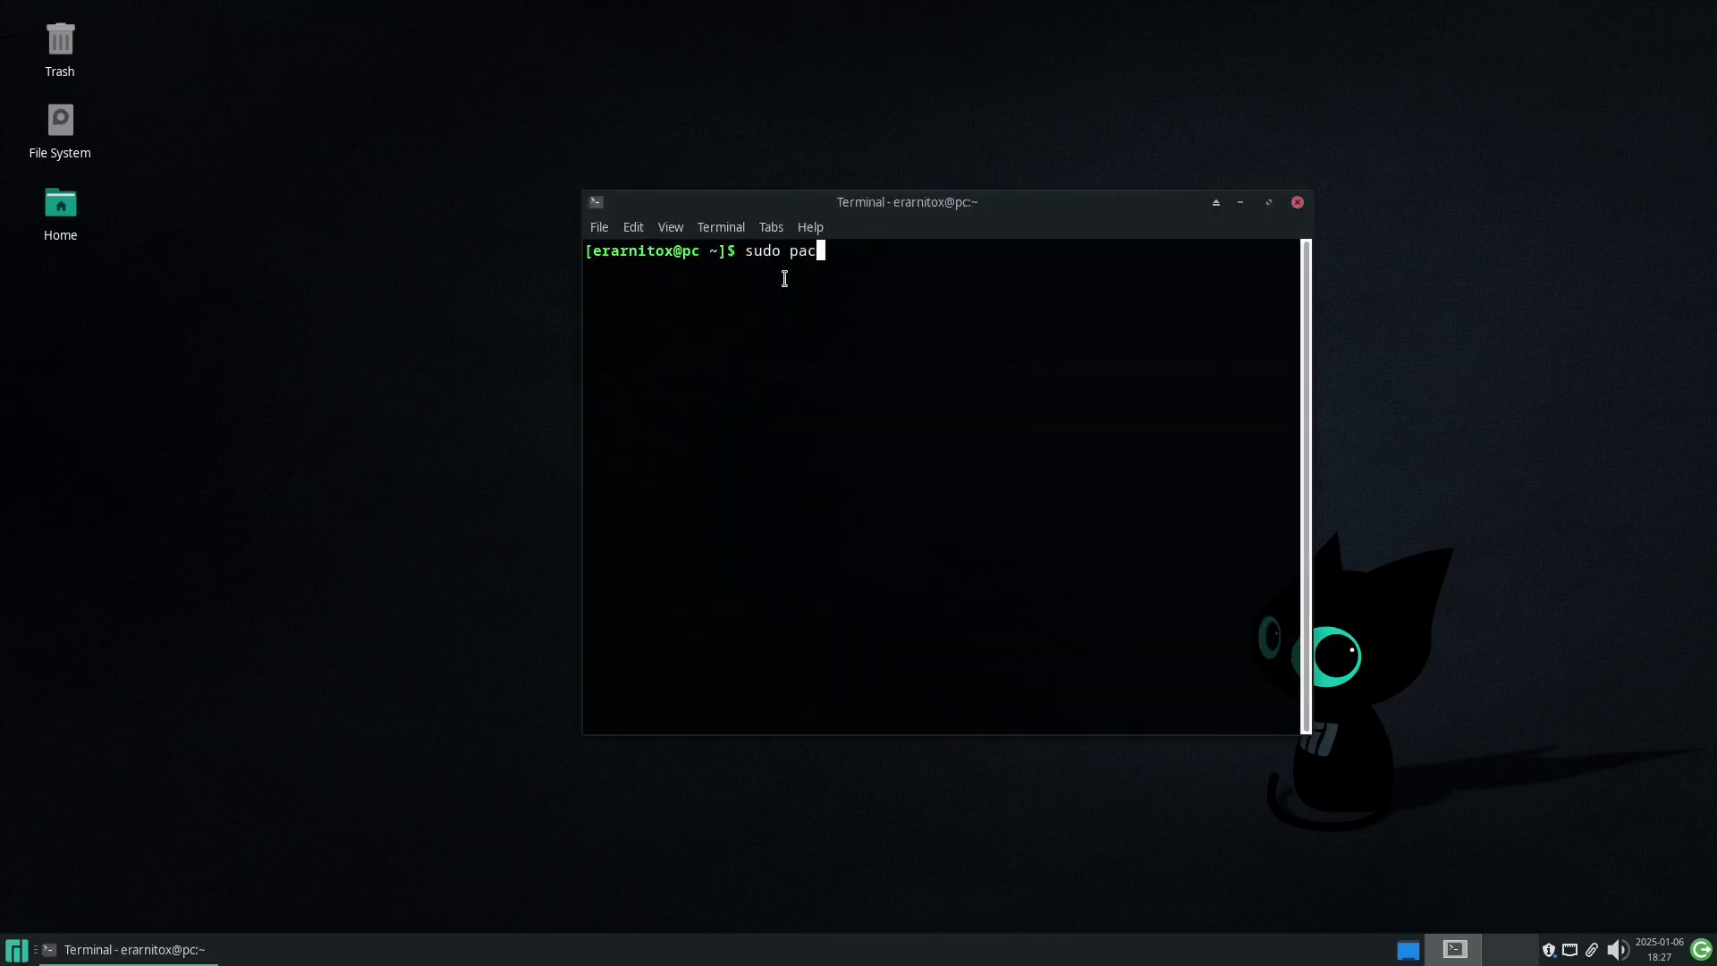
Run sudo pacman -Syyu and confirm Y to upgrade glib2, manjaro-application-utility, mhwd-db and thunderbird
type("man -Syy")
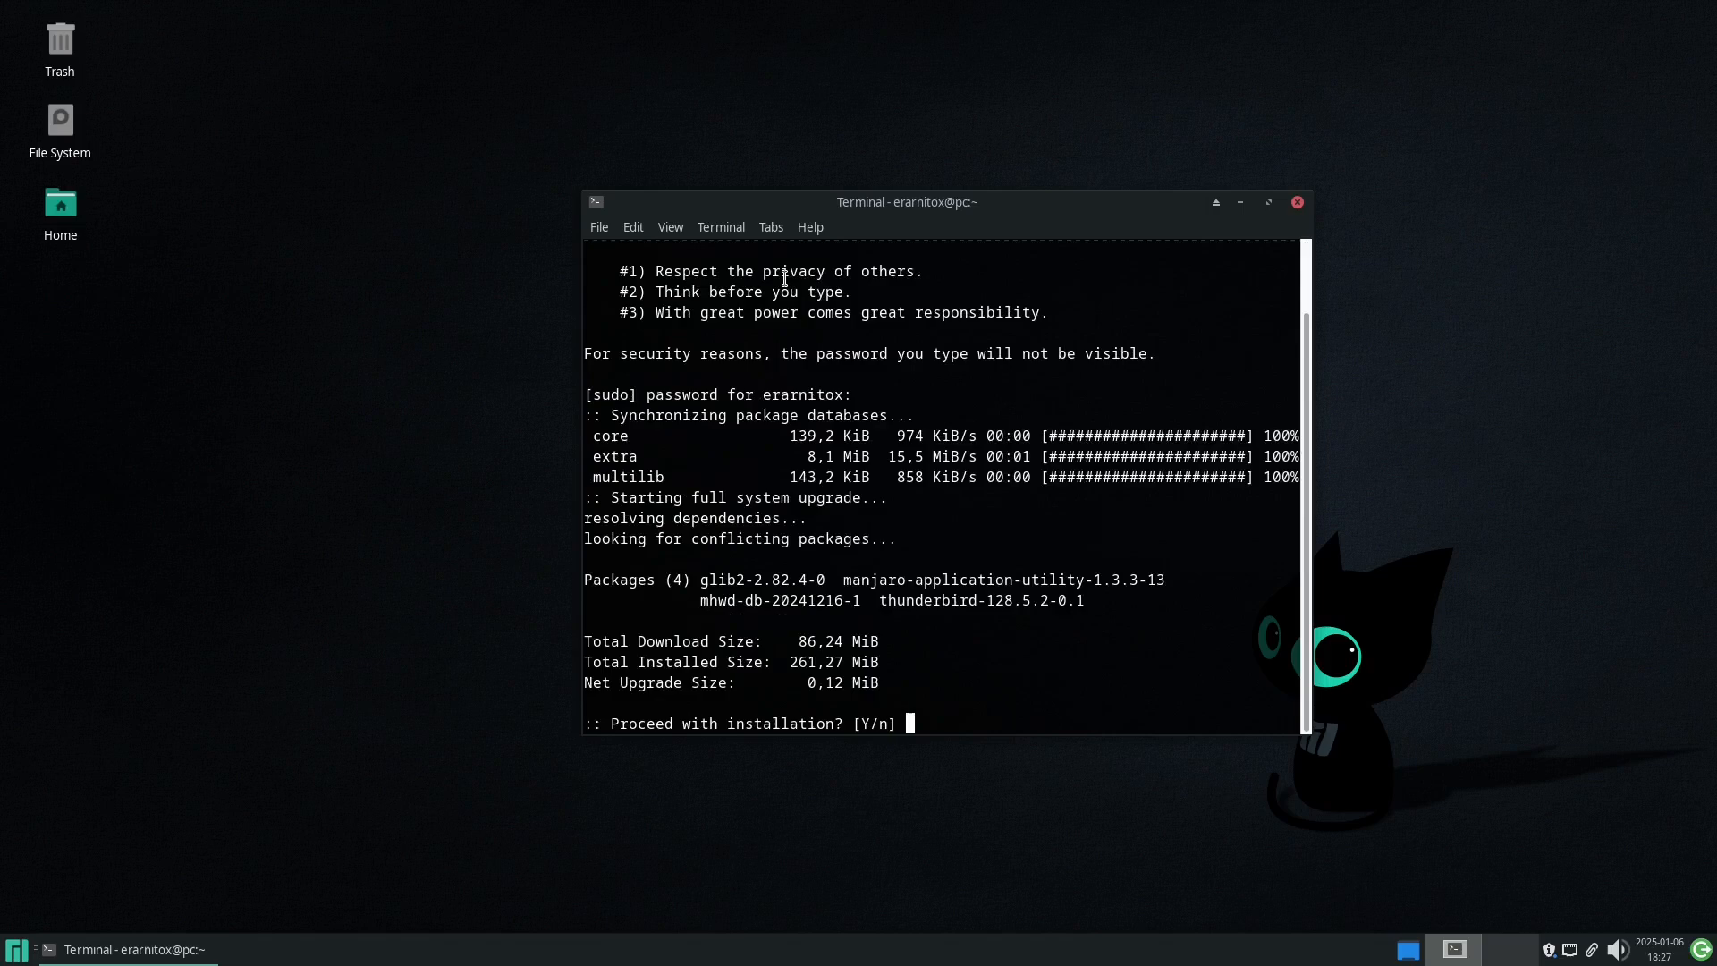
type("Y")
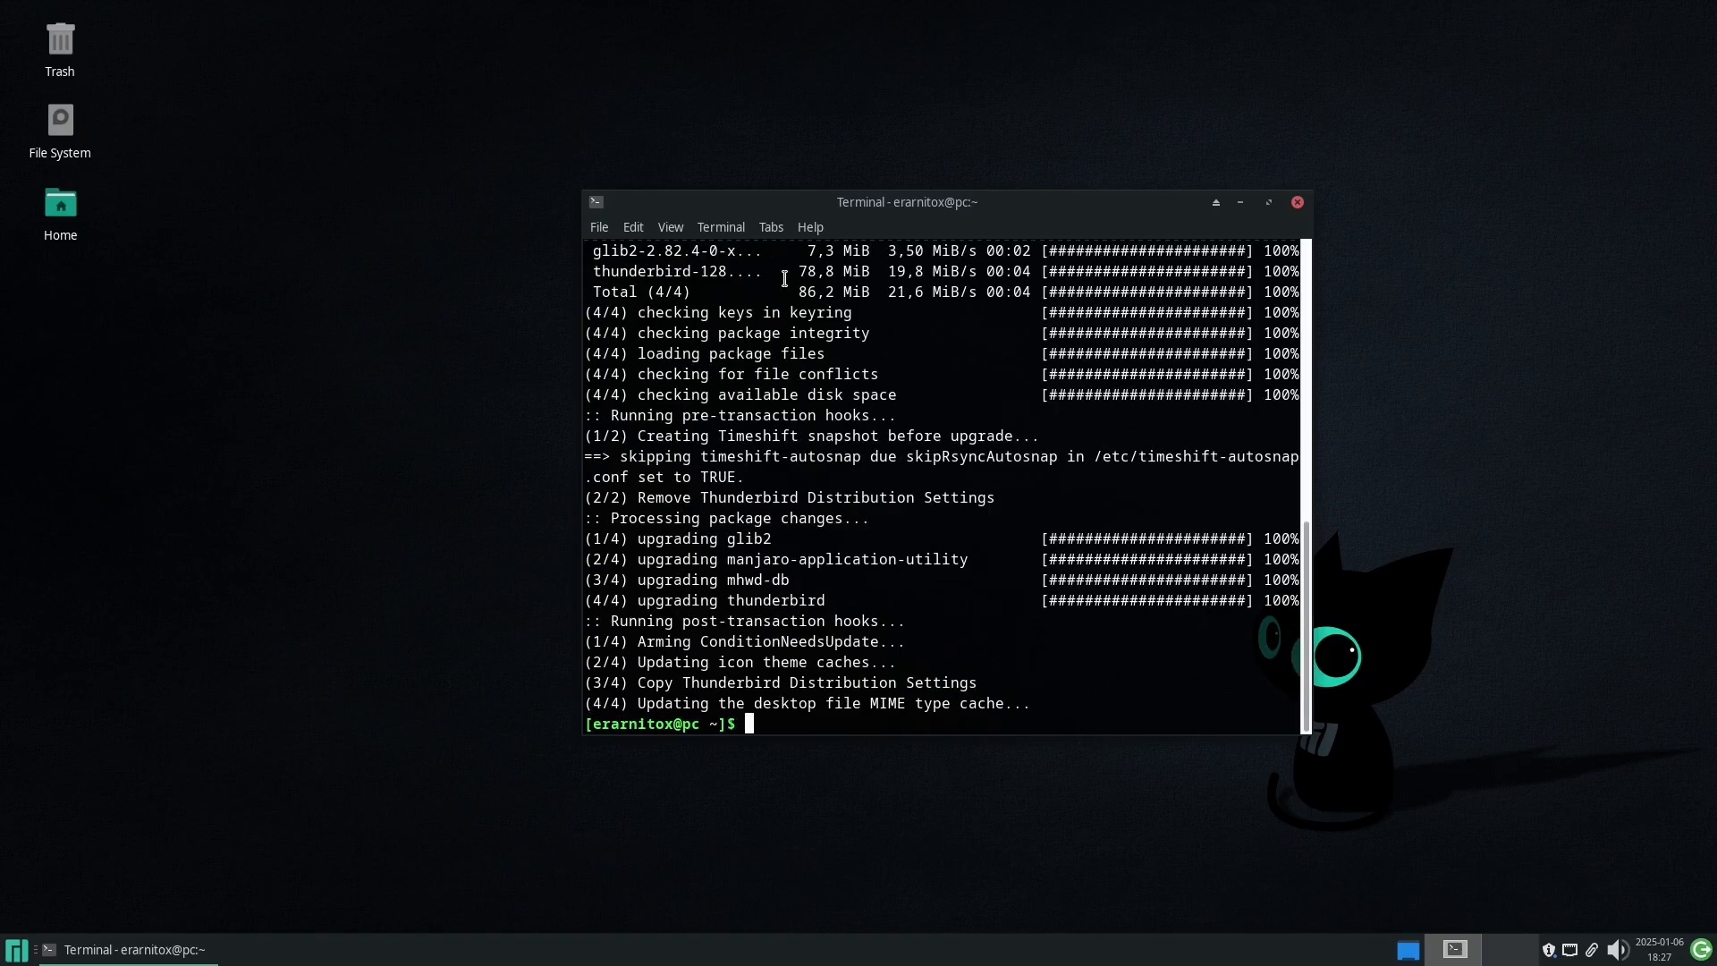
Run sudo pacman -Sy code cmake clang to install the three packages with dependencies
type("sudo pac")
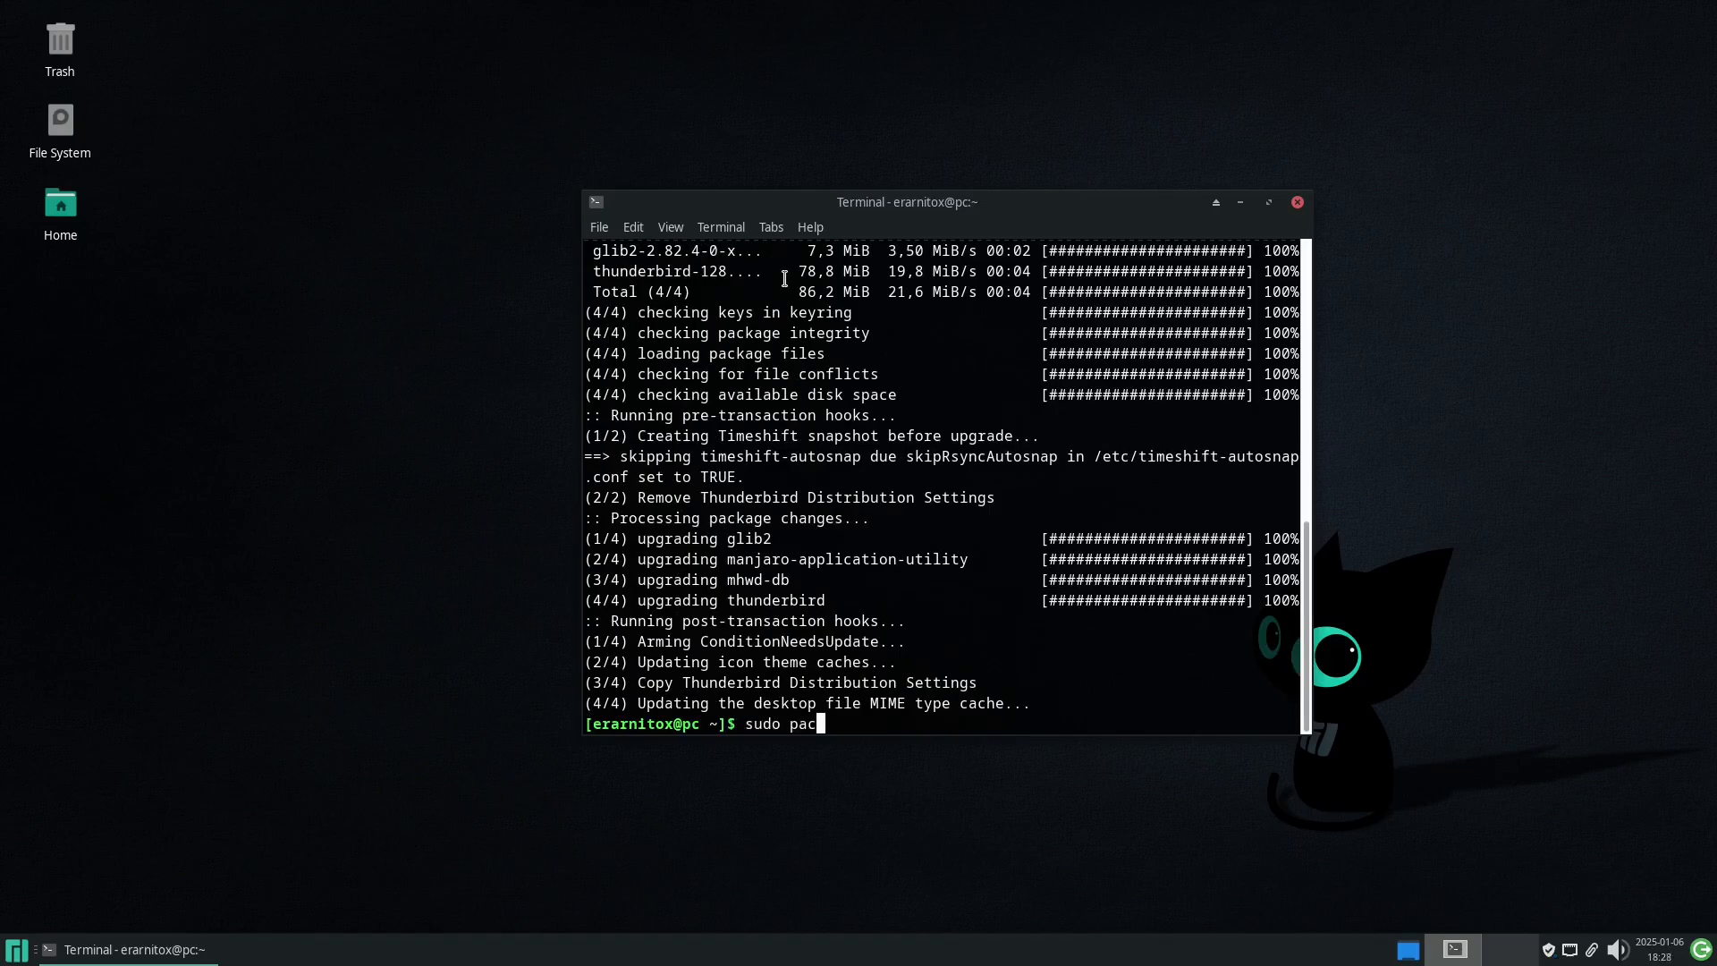
type("man")
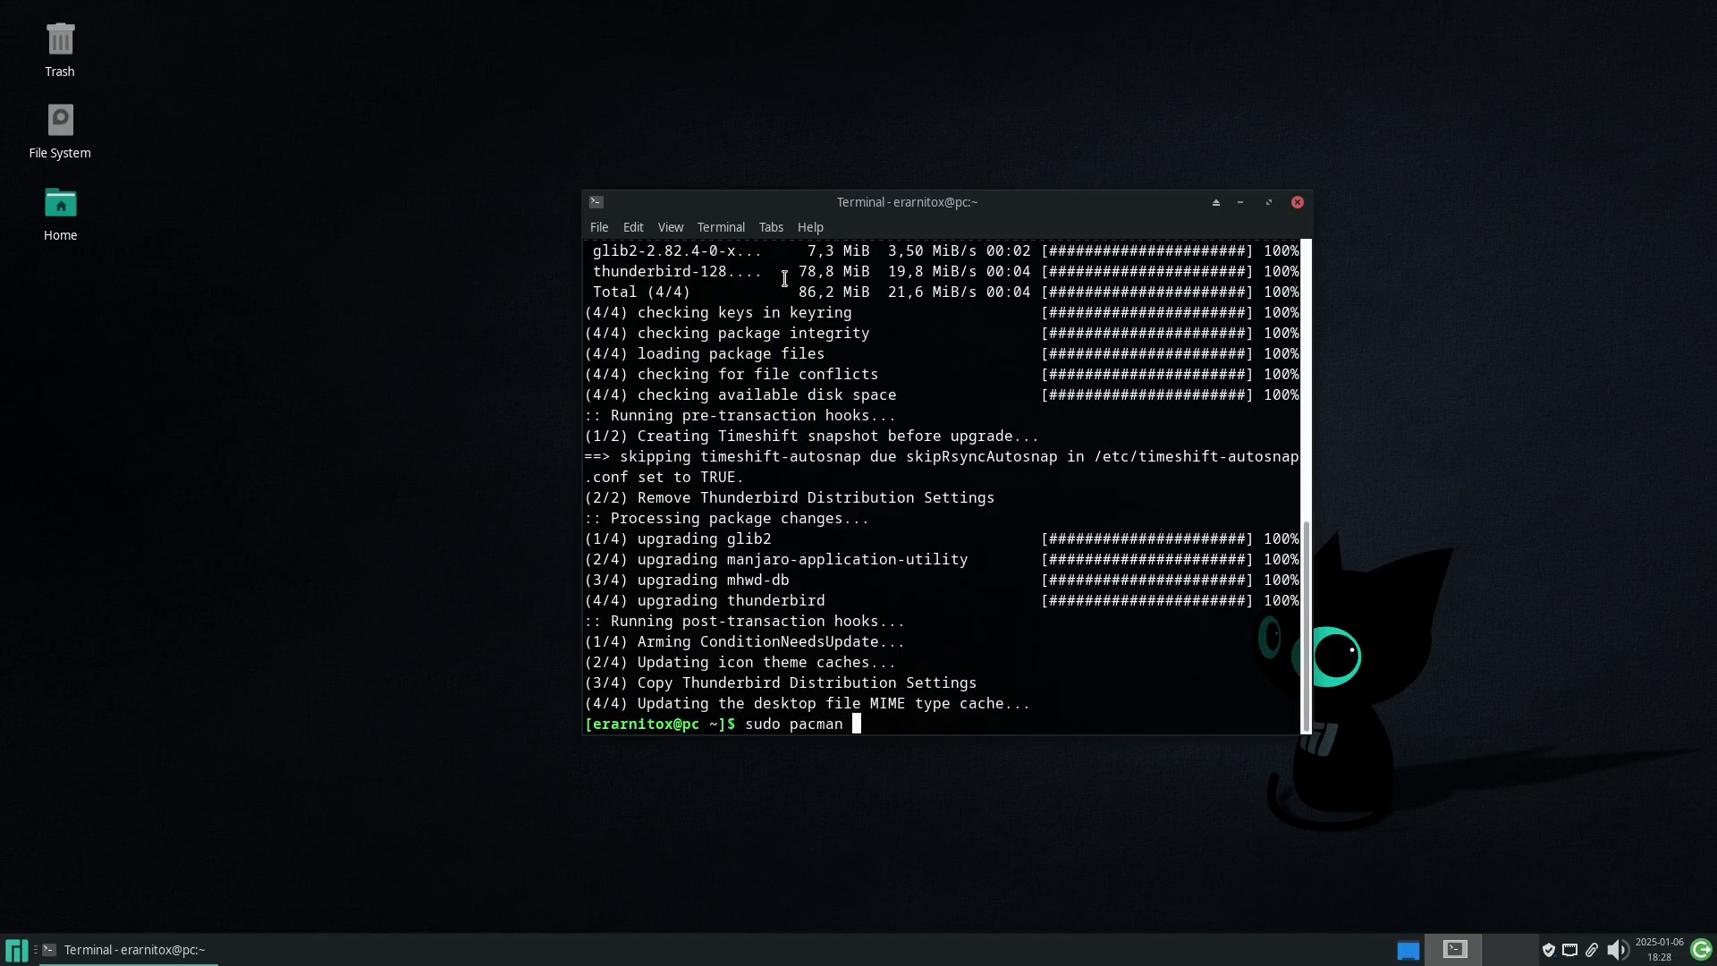
type("-Sy code")
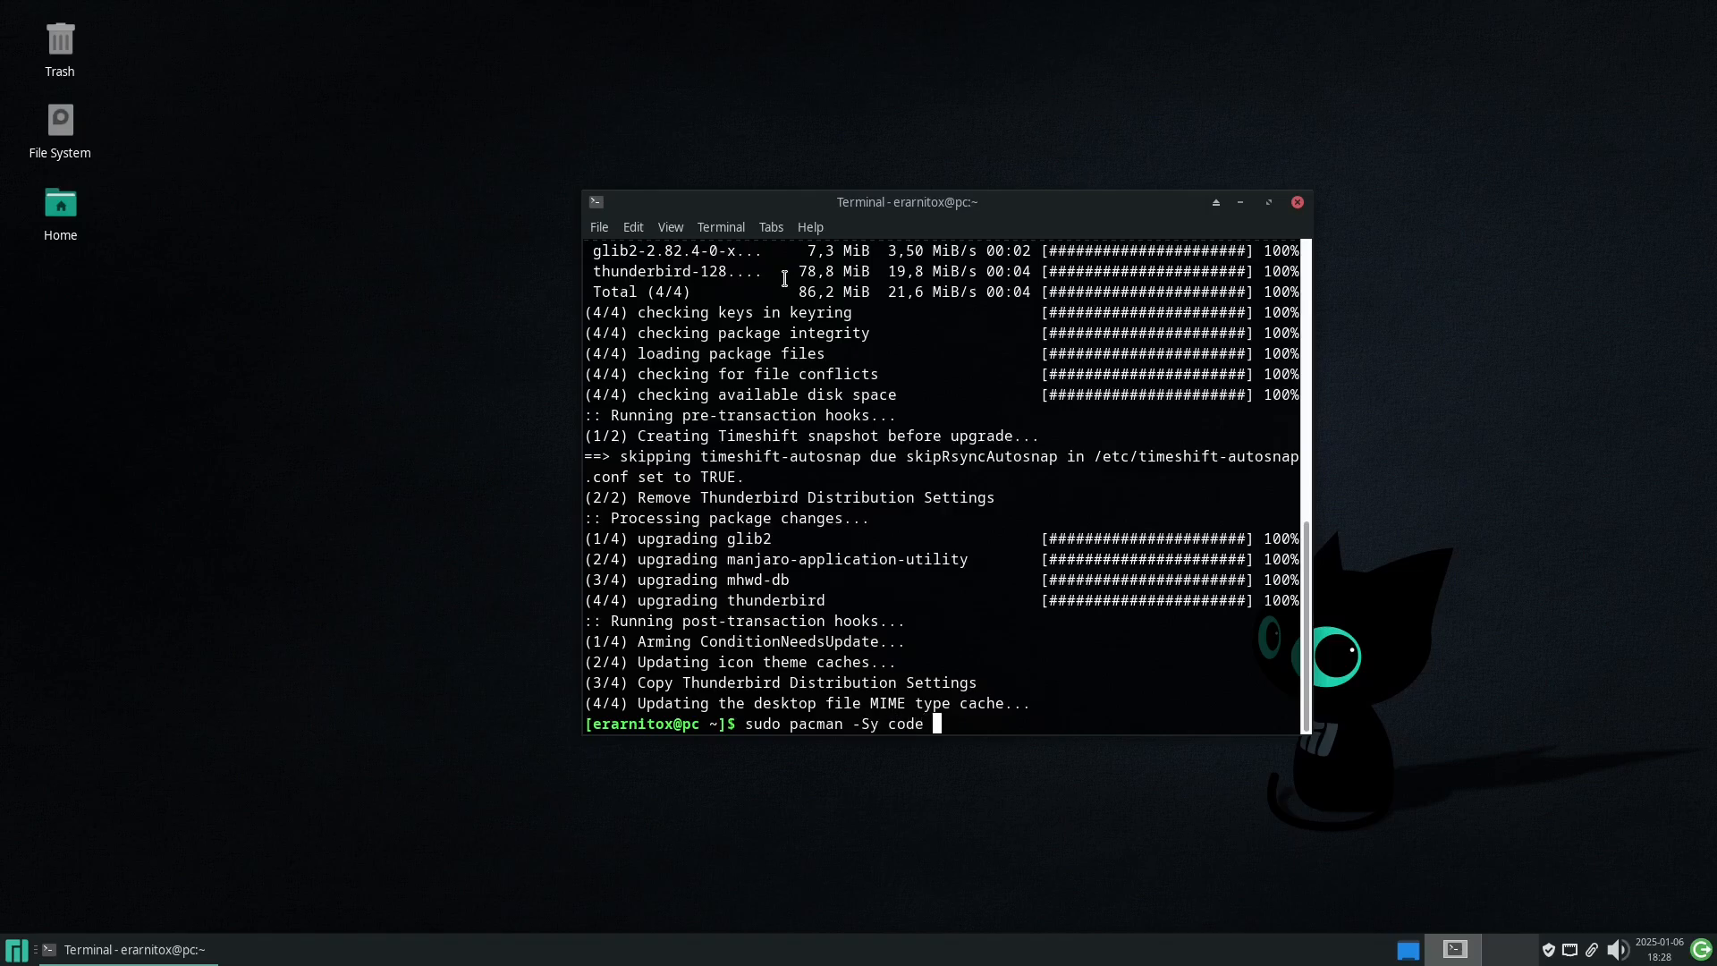
type("cmake")
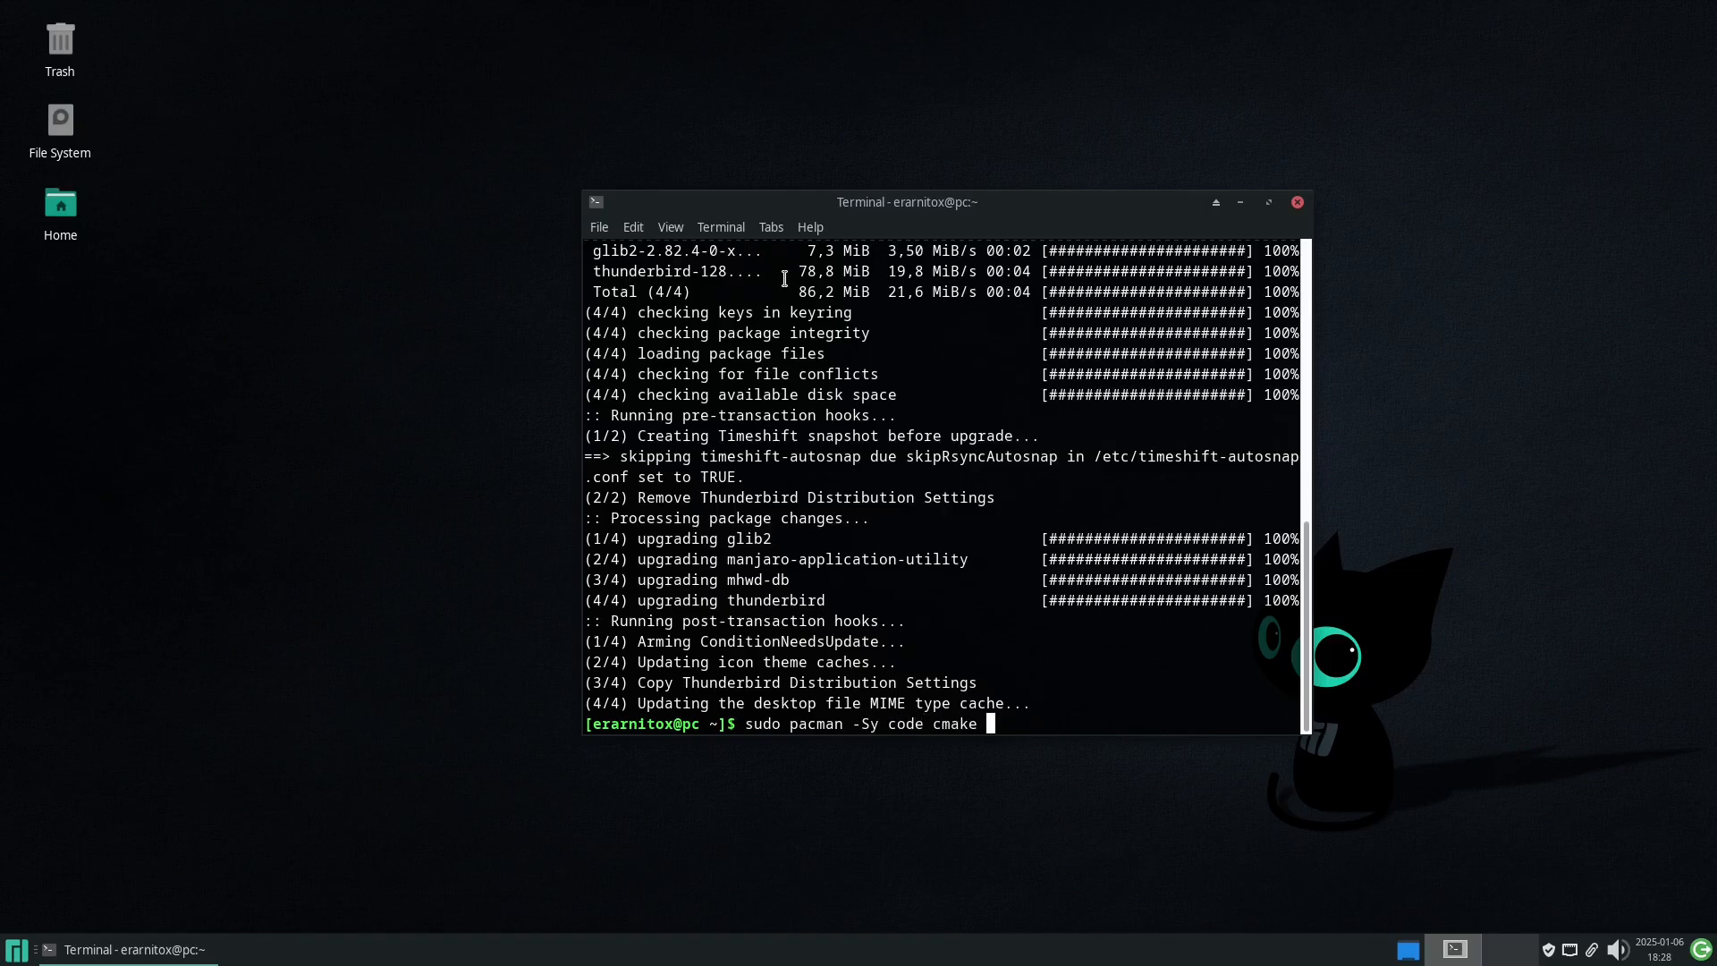
type("clang")
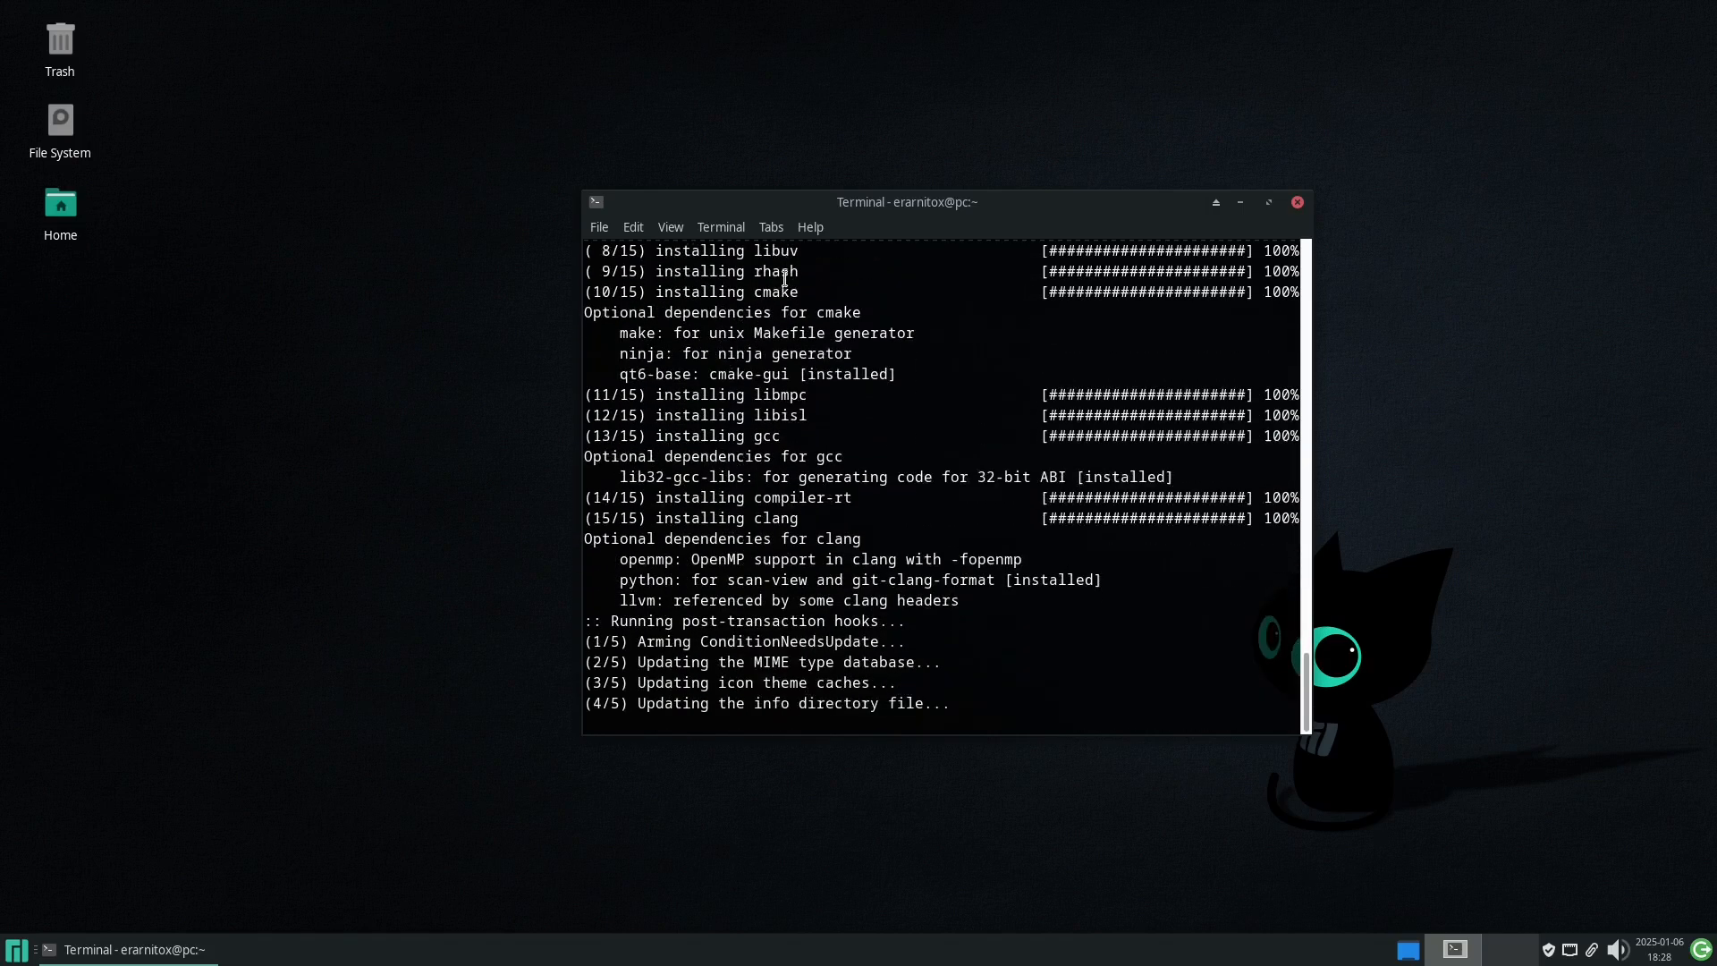
type("co")
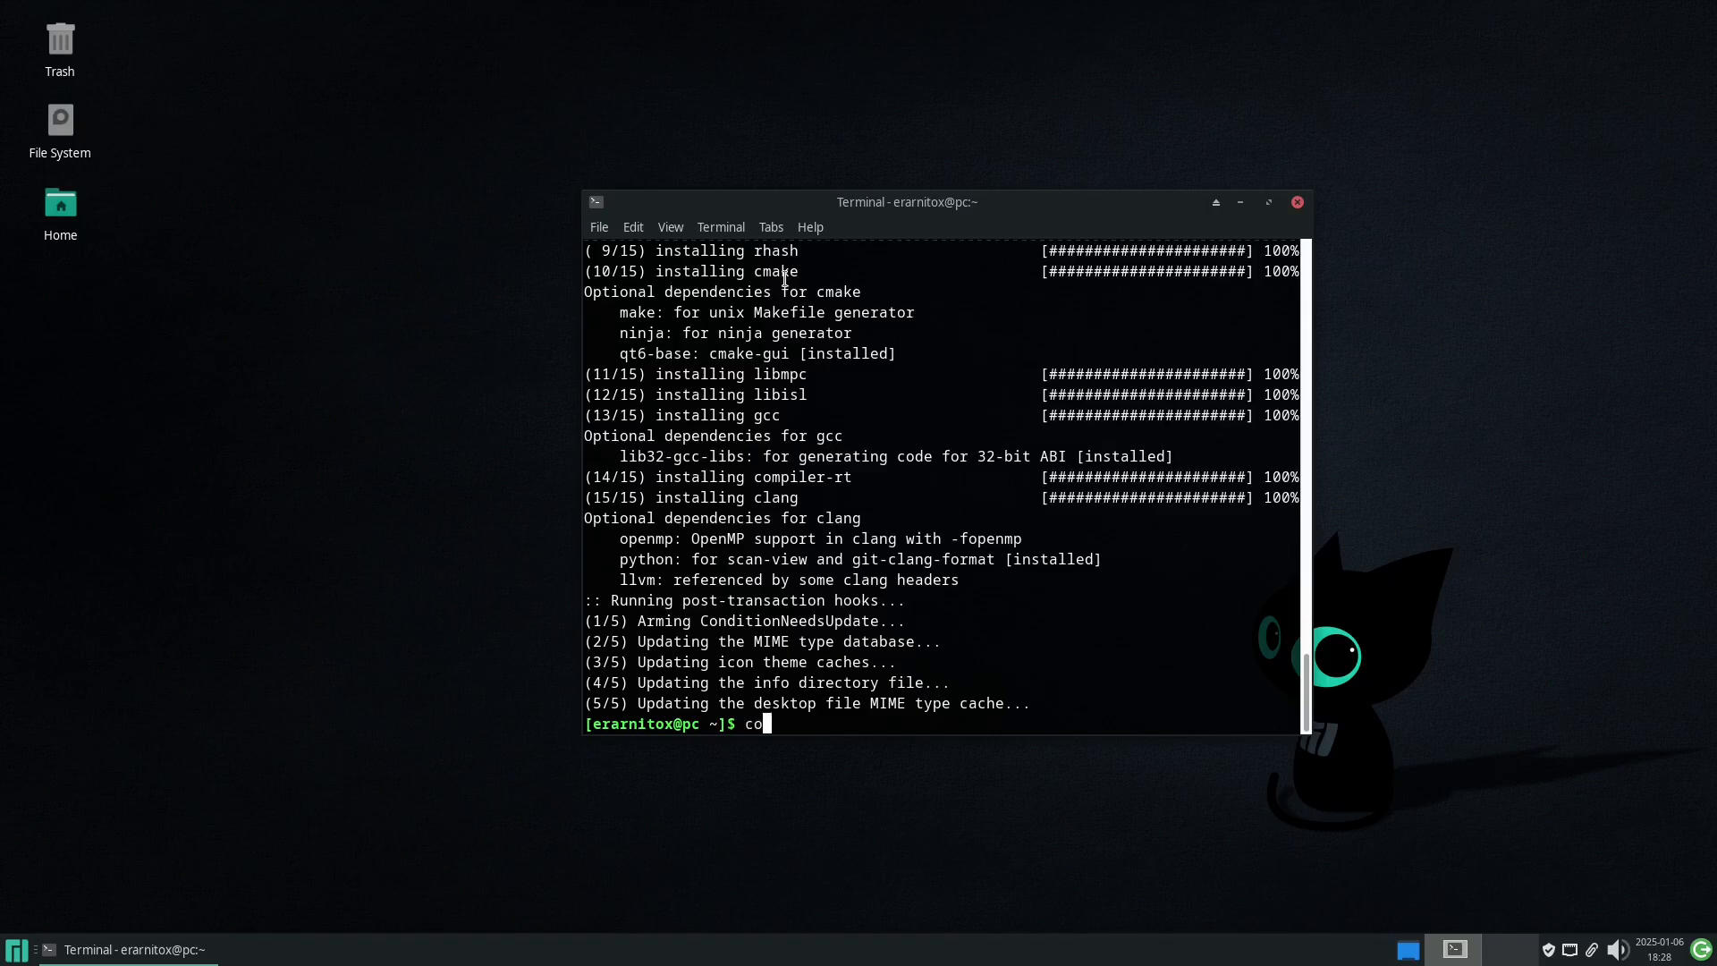
Launch code from the terminal and show the 'Rich support for all your languages' extensions list
type("de")
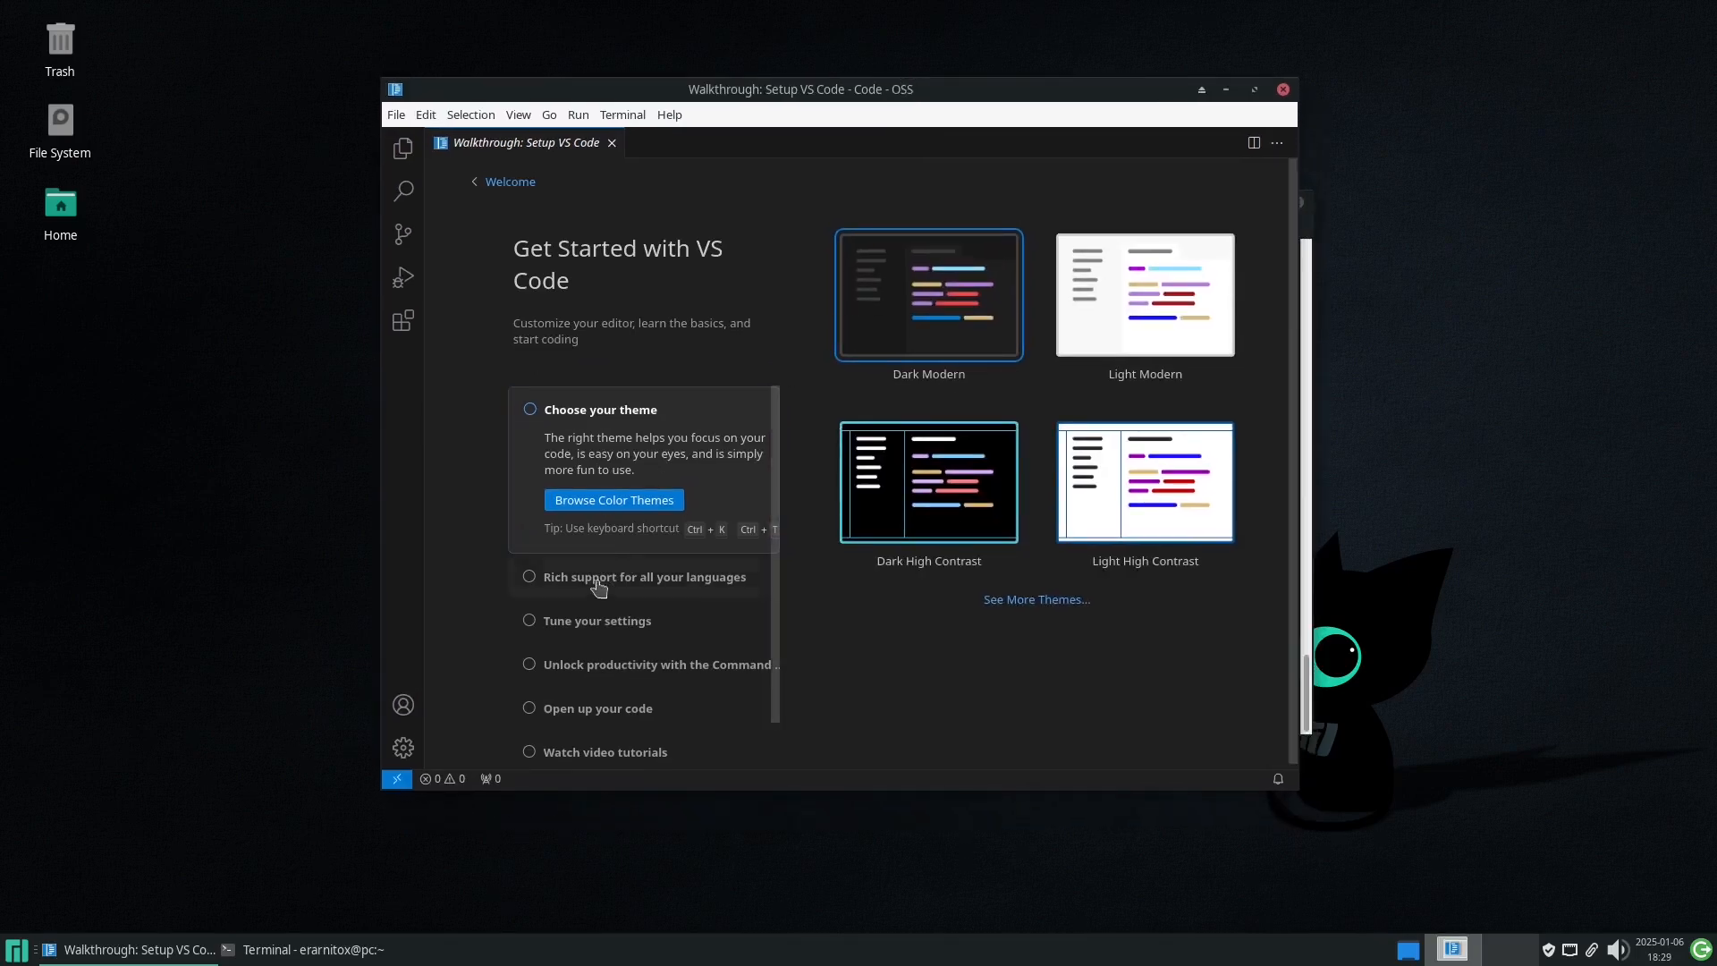
left_click(644, 576)
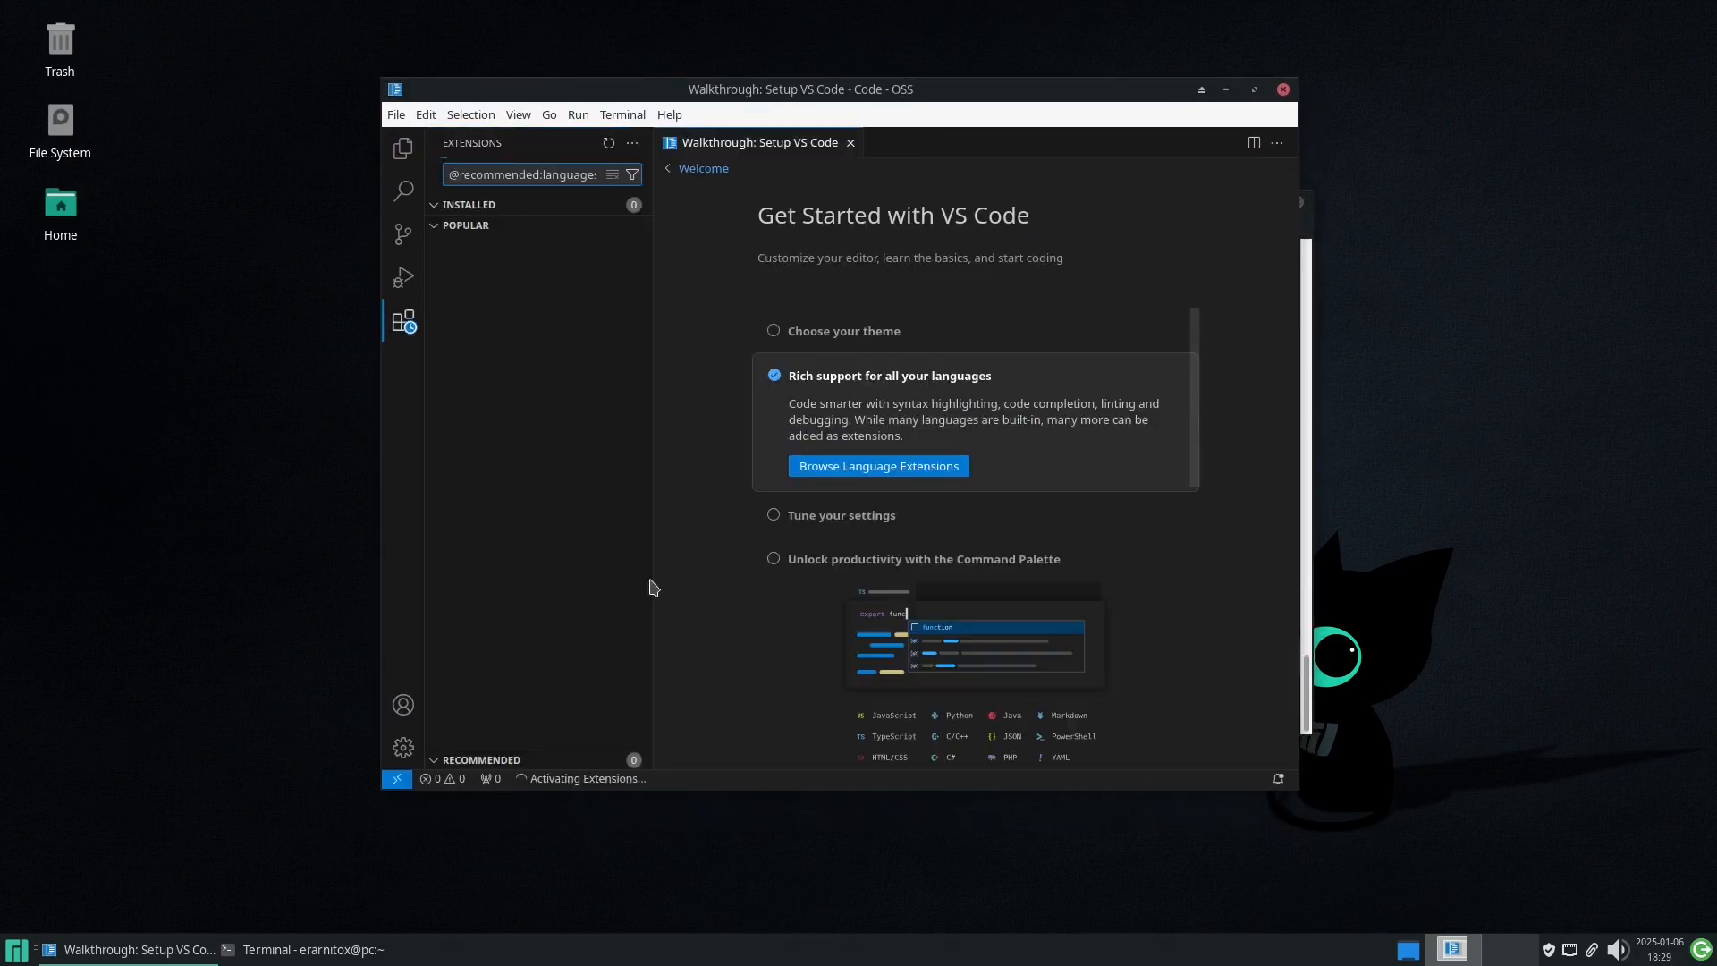
Search c++ in Extensions and install the clangd extension
type("c++")
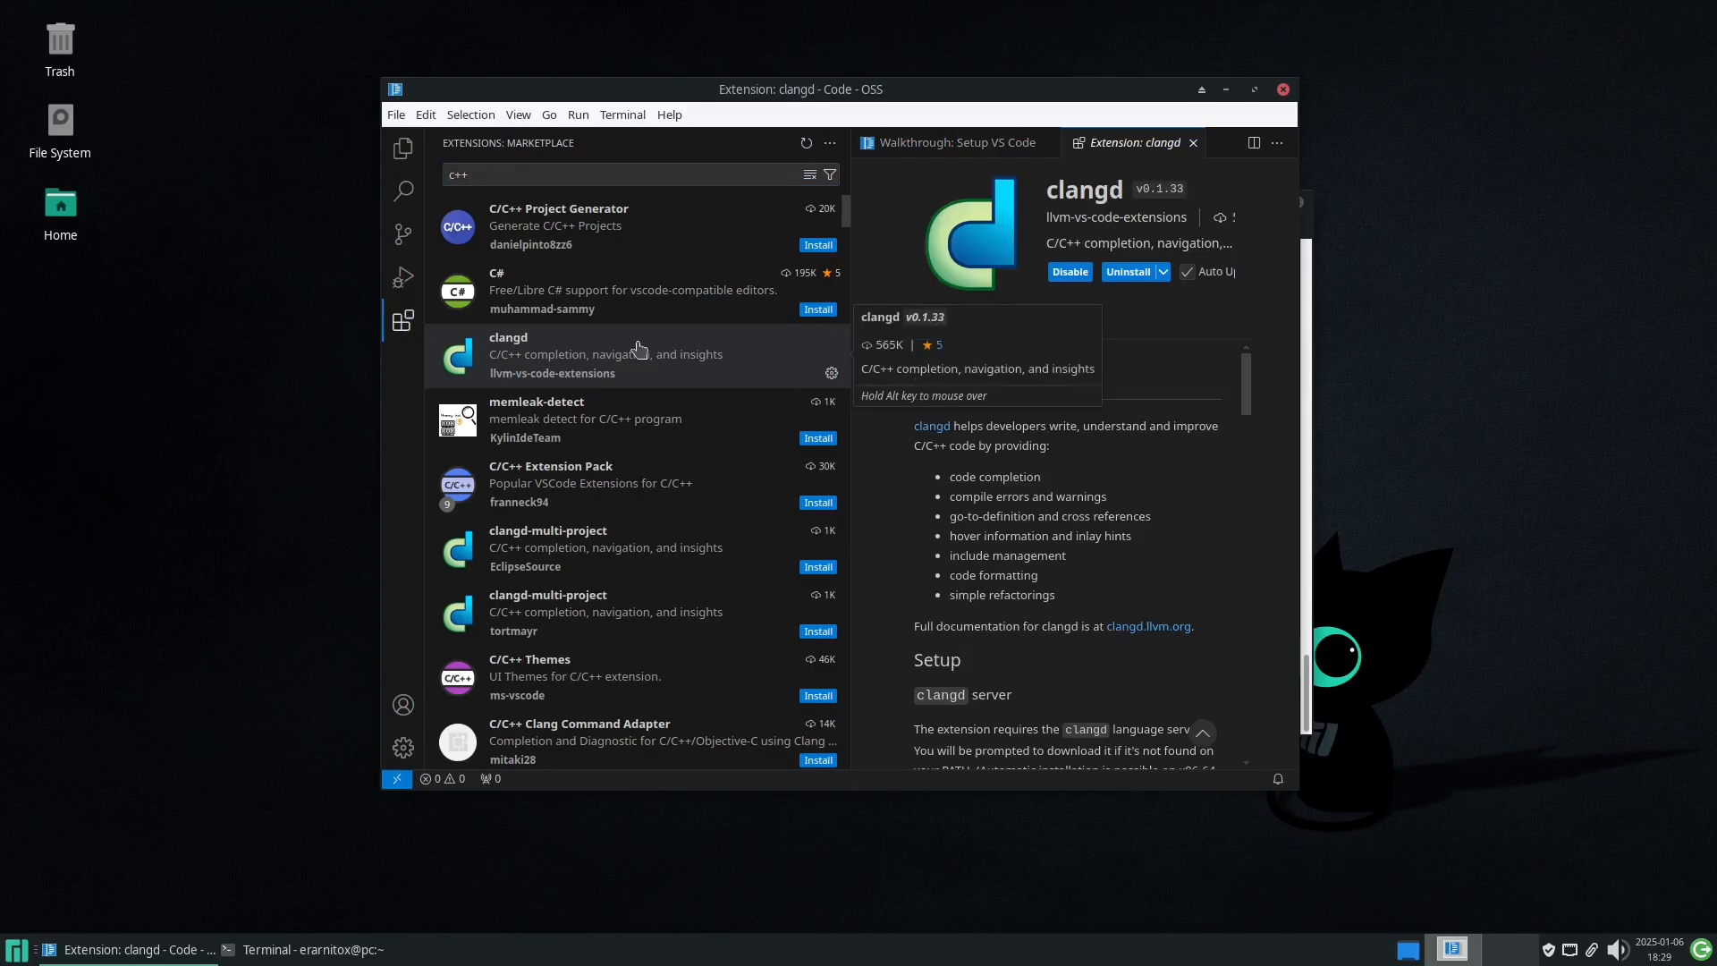
mouse_move(587, 343)
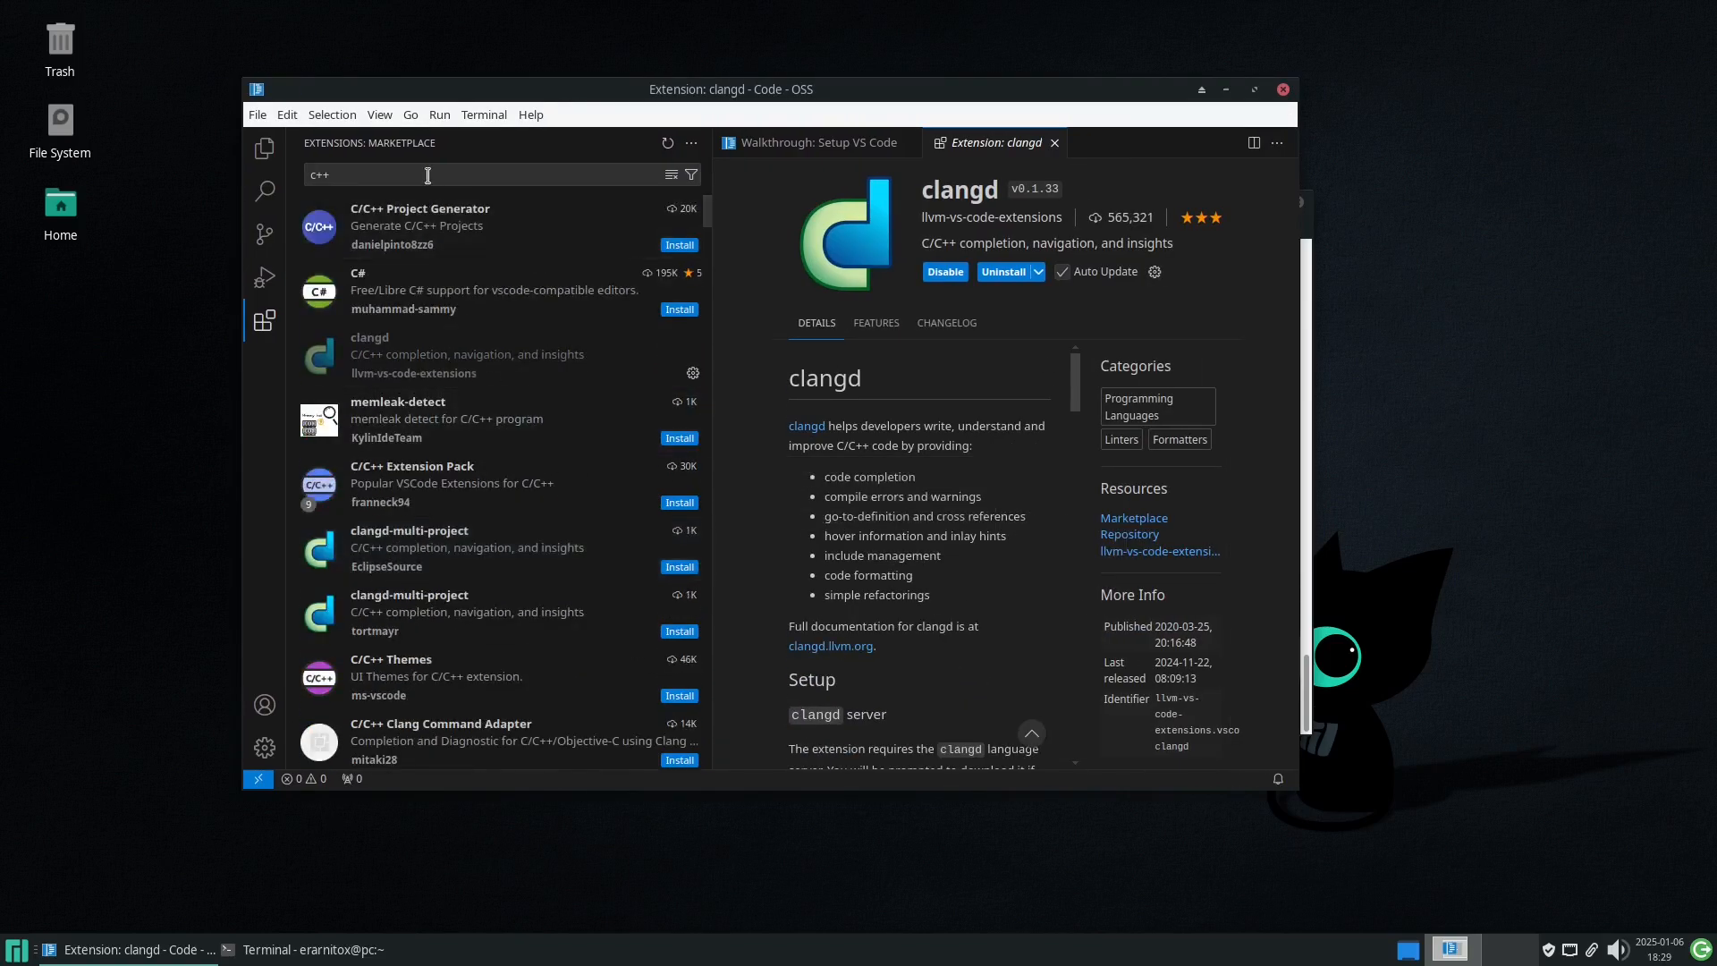
Search cmake, install CMake Tools and cmake-format, and close the open editor pages
left_click(677, 372)
type("cmake")
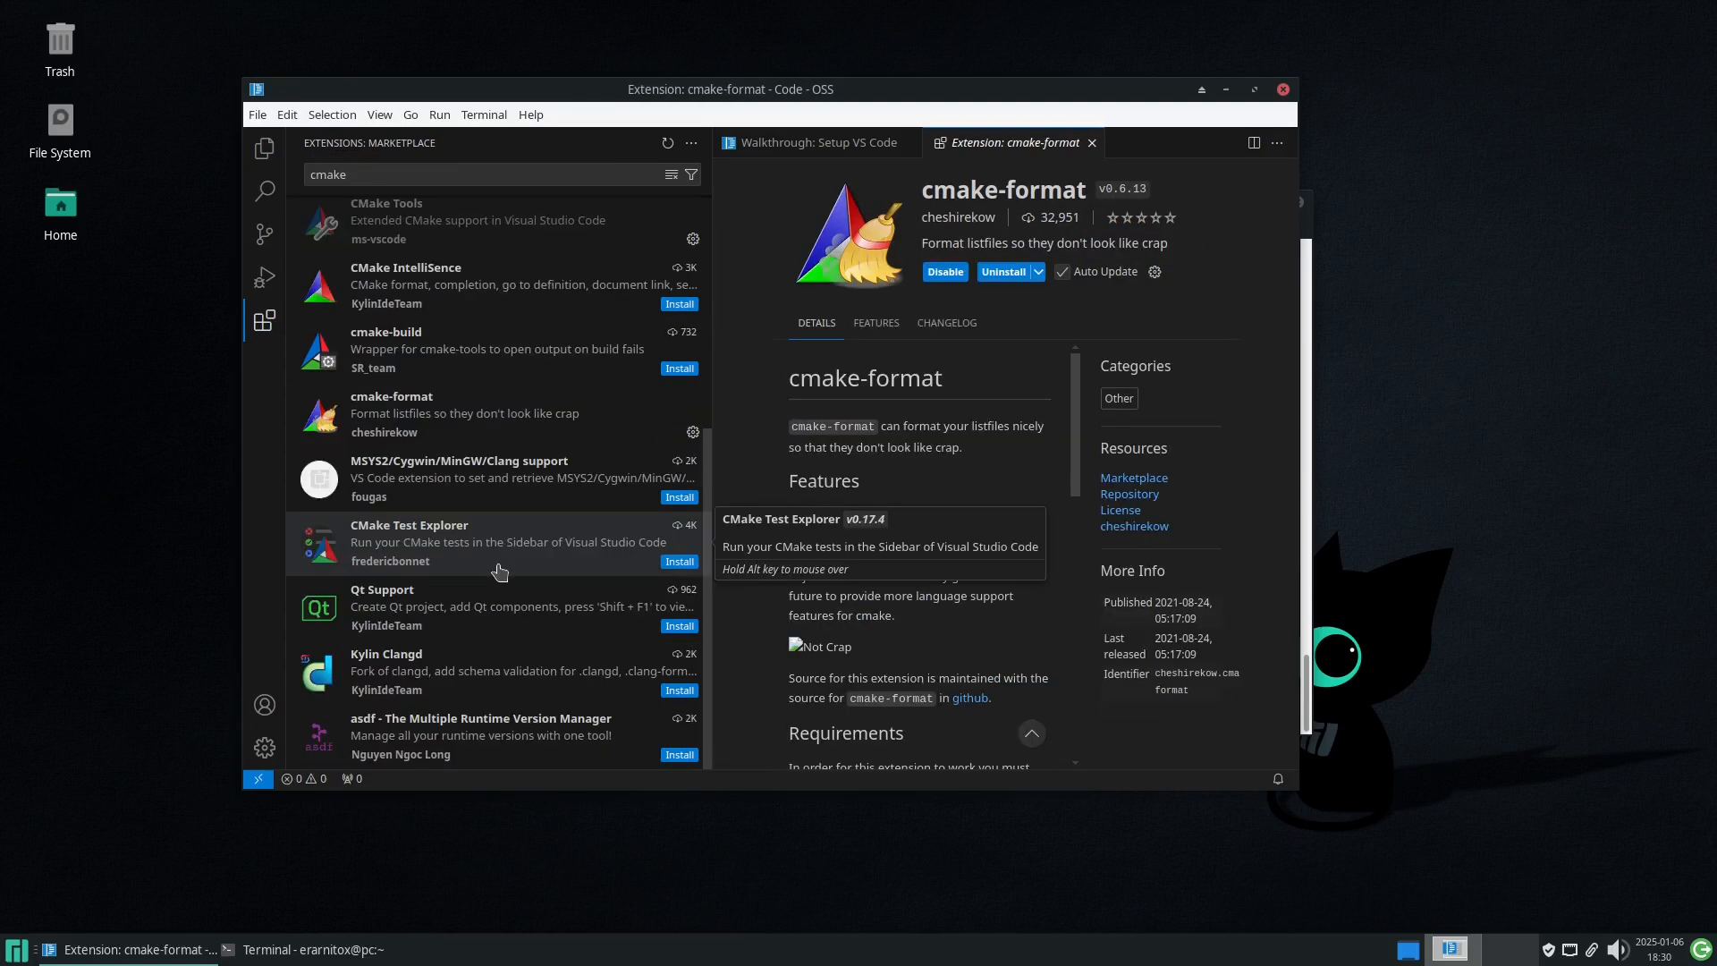
left_click(1091, 143)
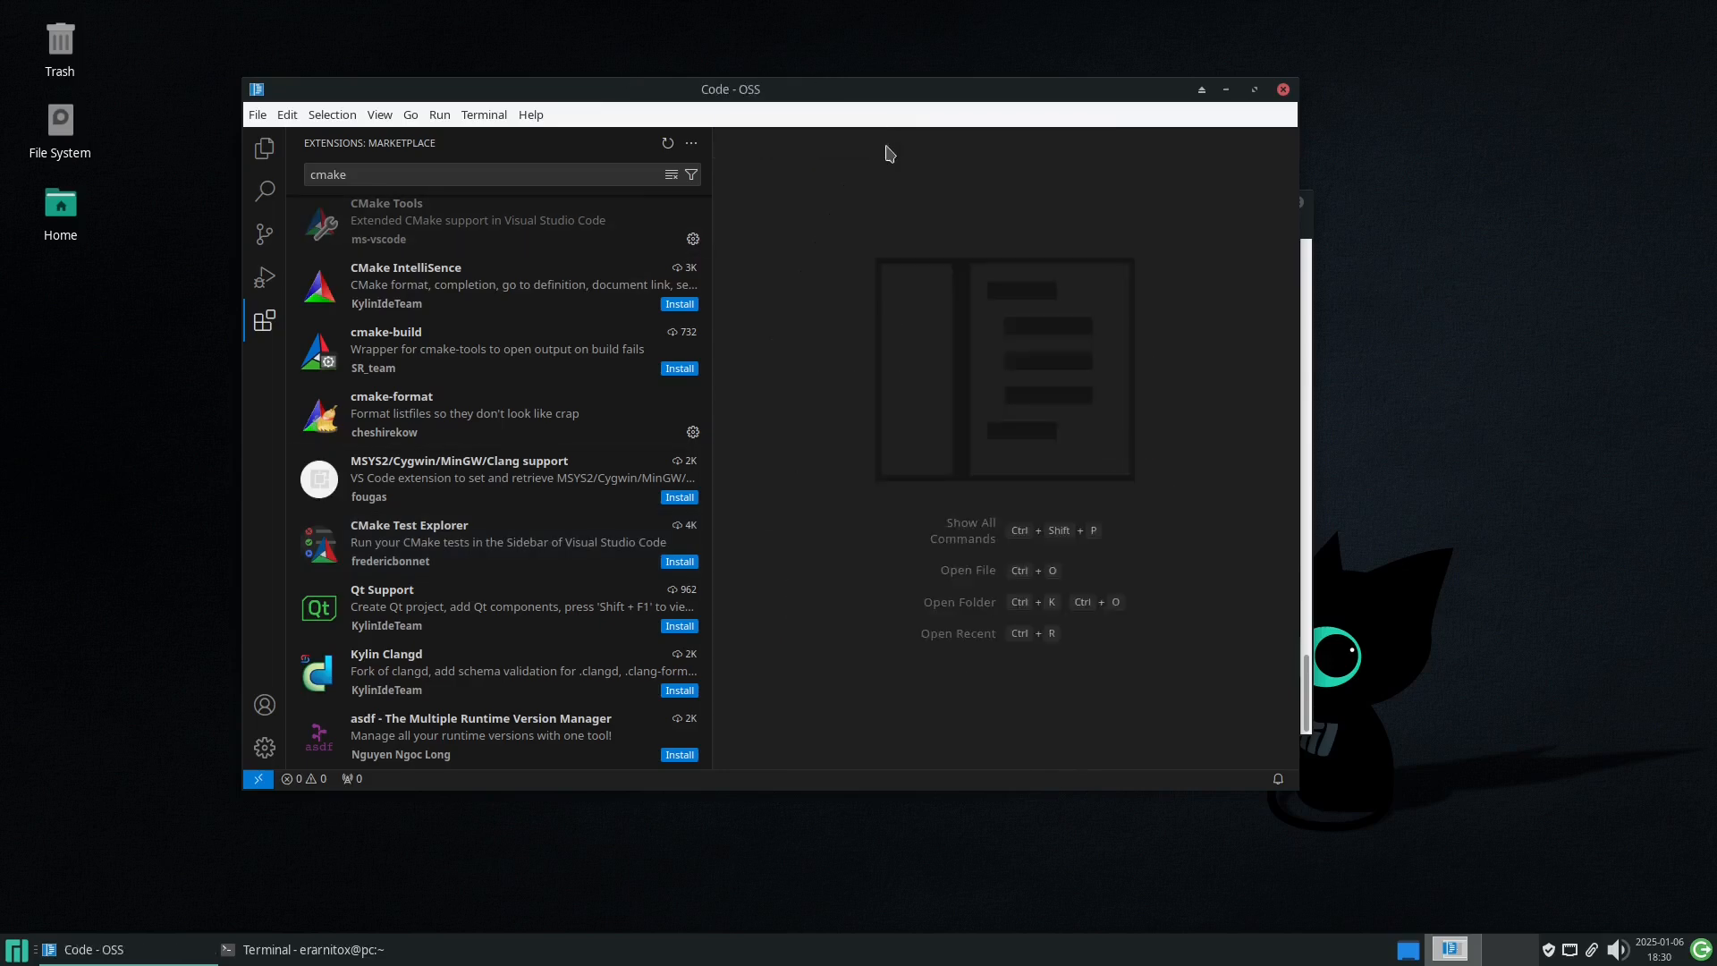